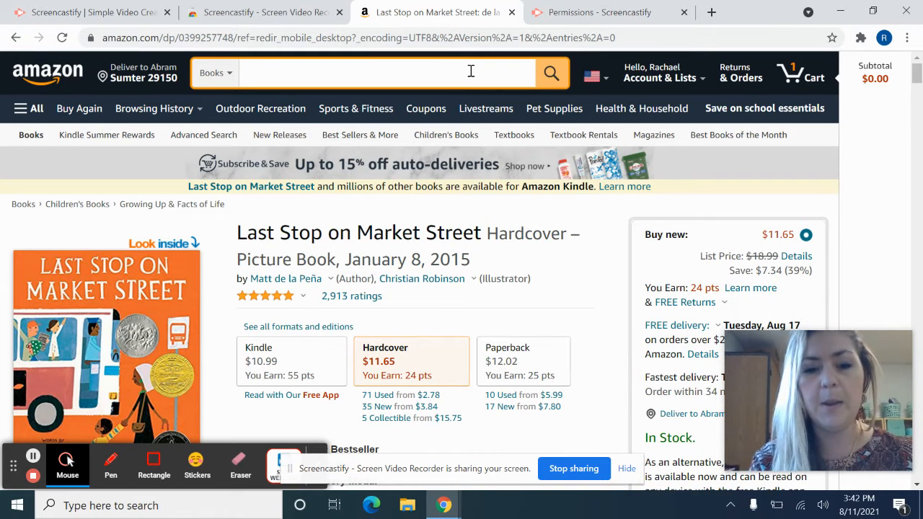
Search Books for 'planting libraries' and open the Planting Stories result
{"action": "type", "text": "planting libraries"}
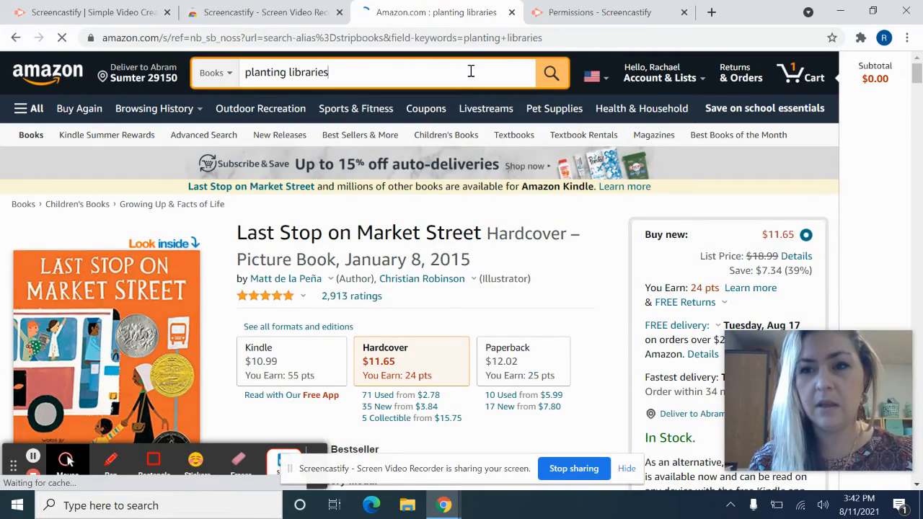
{"action": "left_click", "coordinate": [551, 72]}
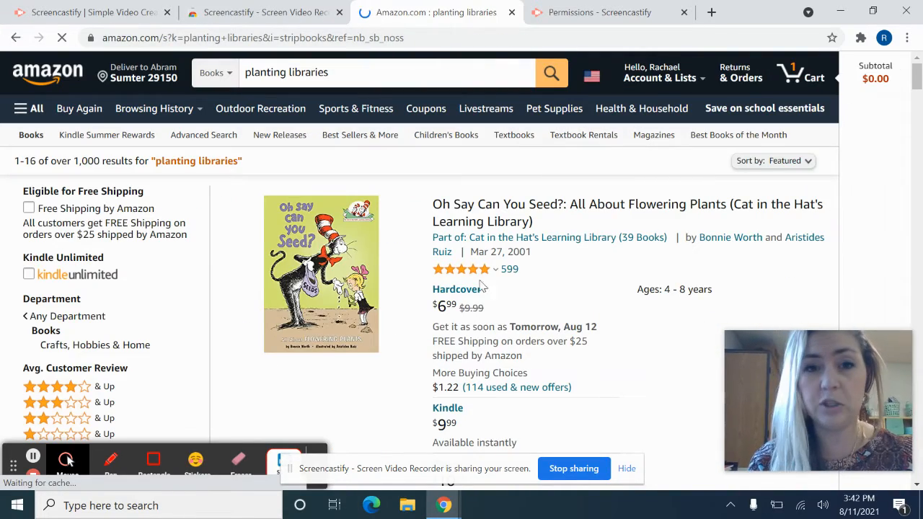
{"action": "scroll", "scroll_direction": "down", "scroll_amount": 3}
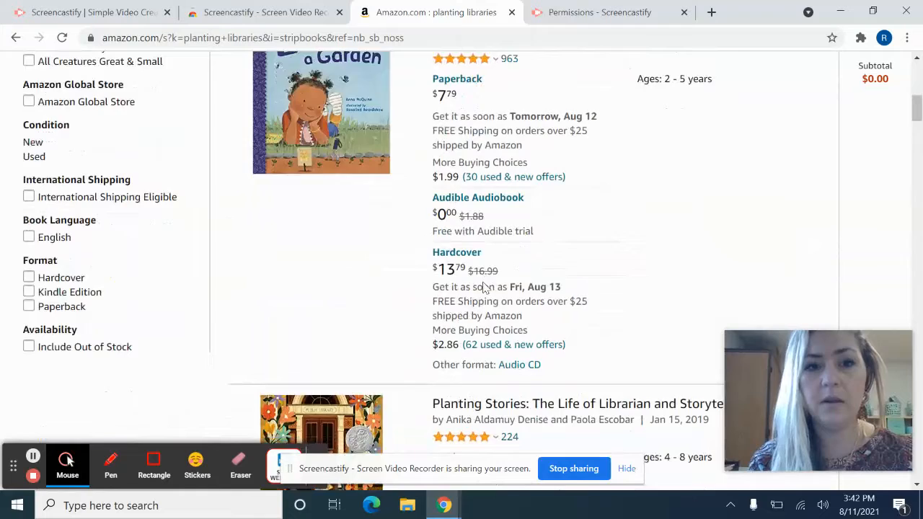
{"action": "scroll", "scroll_direction": "down", "scroll_amount": 3}
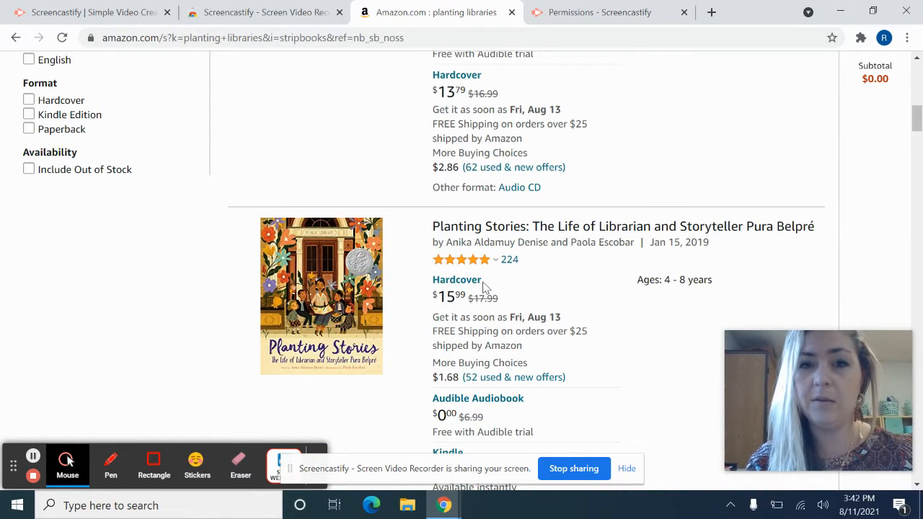
{"action": "left_click", "coordinate": [623, 225]}
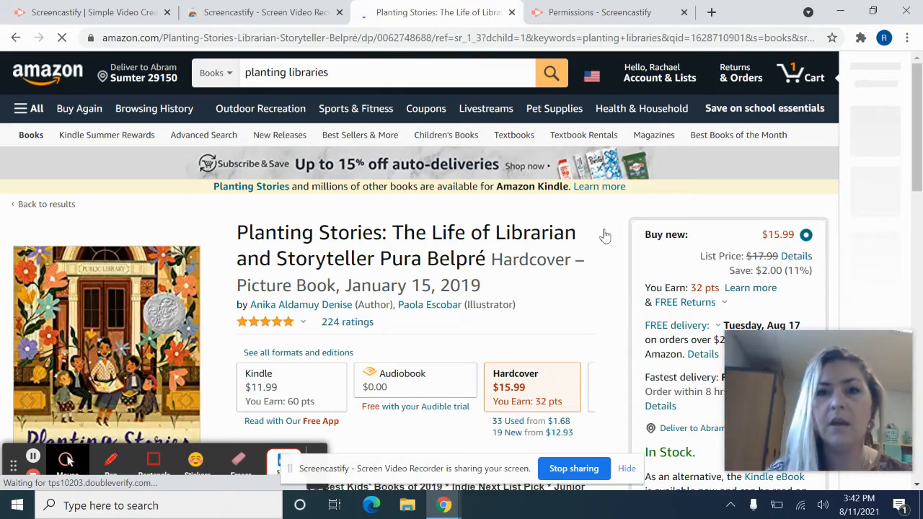
From the Planting Stories page, start creating a new list via Add to List
{"action": "scroll", "scroll_direction": "down", "scroll_amount": 3}
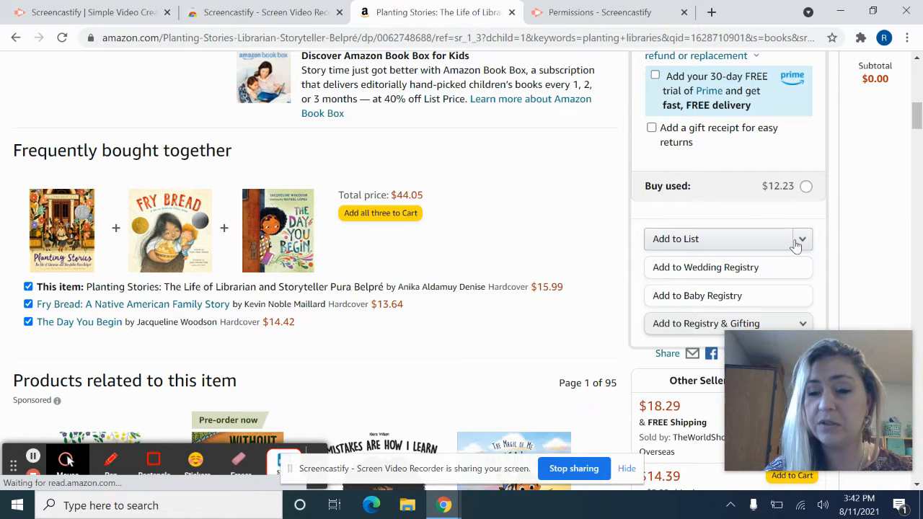
{"action": "left_click", "coordinate": [801, 240]}
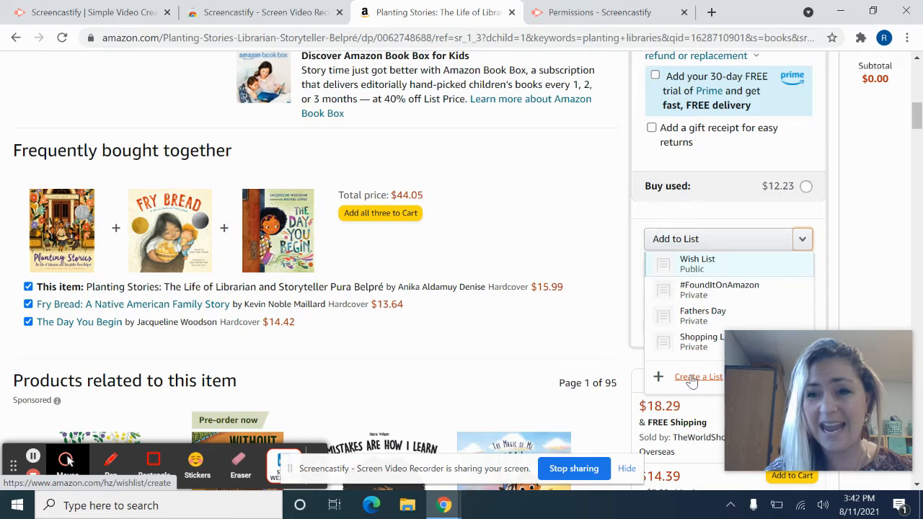
{"action": "left_click", "coordinate": [698, 376]}
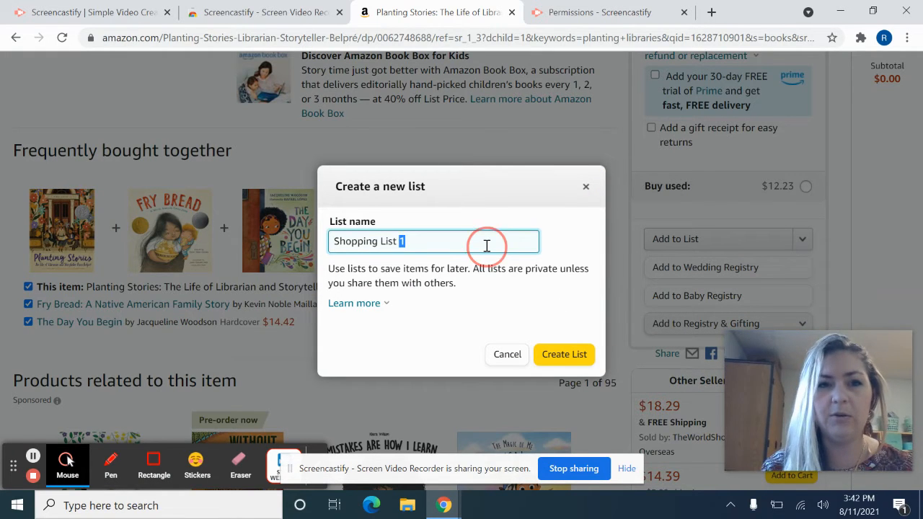
Name the new list 'Class Library', create it with the book, and view it
{"action": "type", "text": "Class Library"}
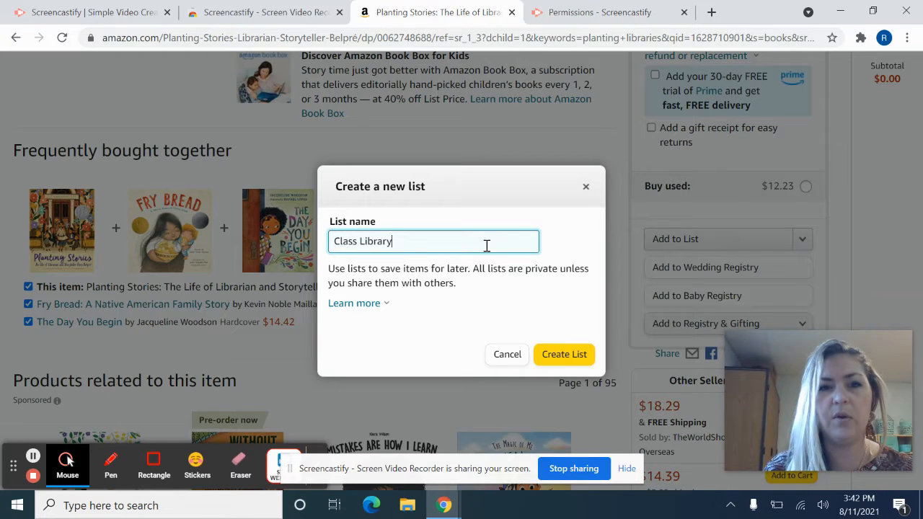
{"action": "left_click", "coordinate": [564, 355]}
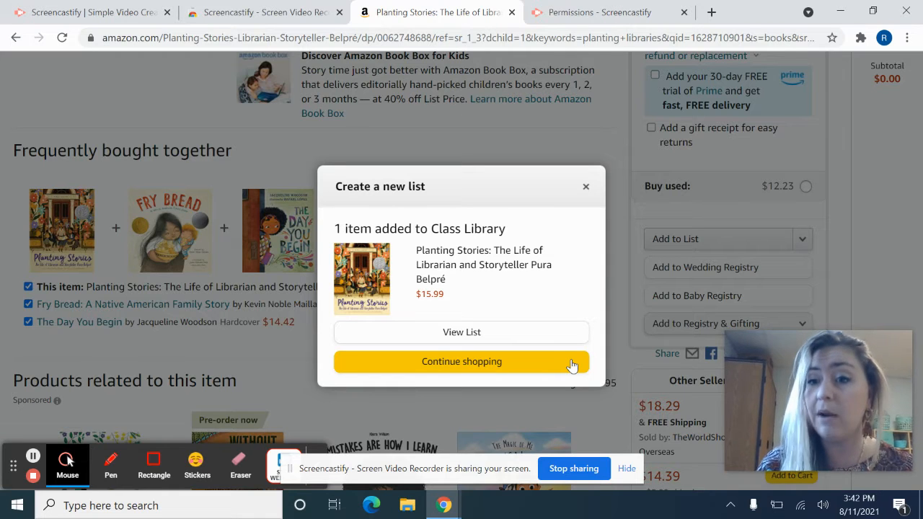
{"action": "left_click", "coordinate": [461, 331]}
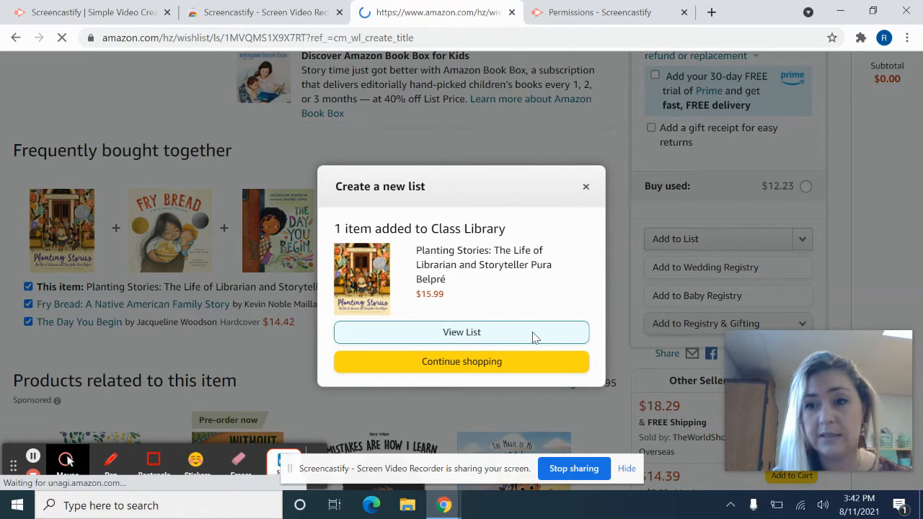
Invite others to Class Library with VIEW ONLY access and copy the share link
{"action": "left_click", "coordinate": [461, 332]}
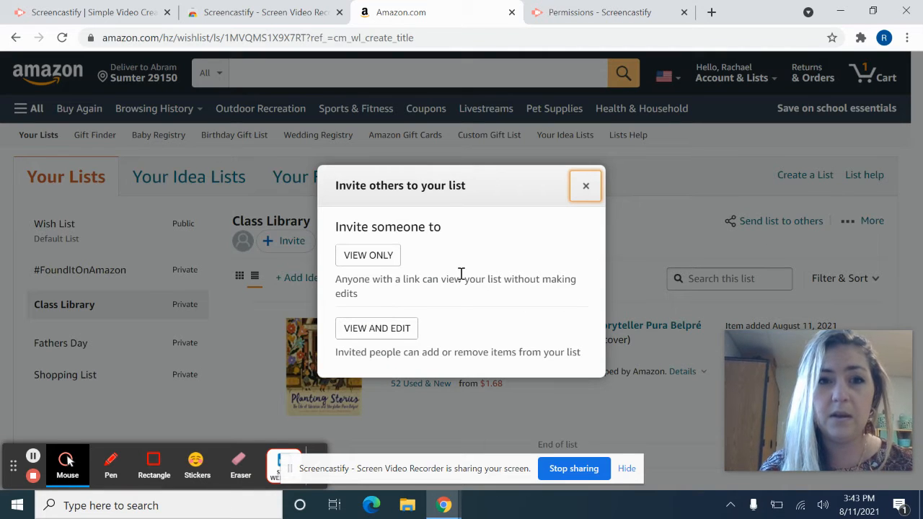
{"action": "left_click", "coordinate": [368, 254]}
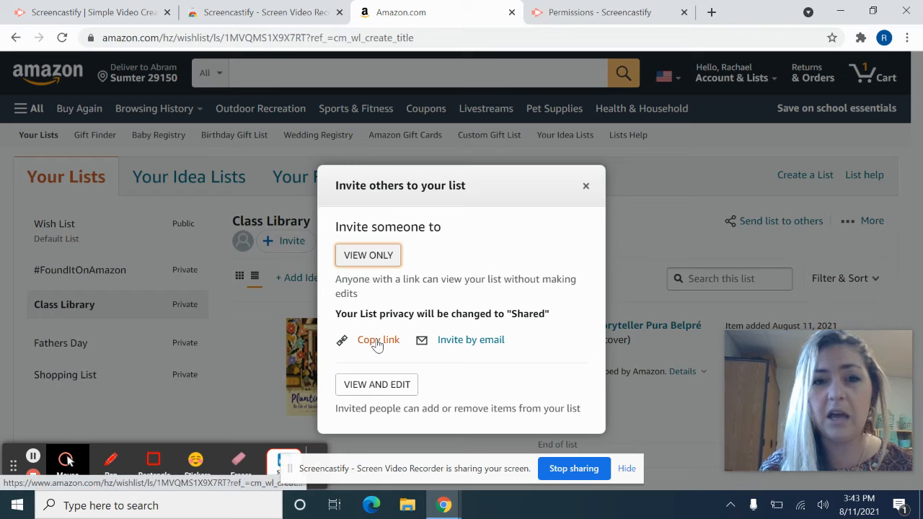
{"action": "left_click", "coordinate": [378, 340]}
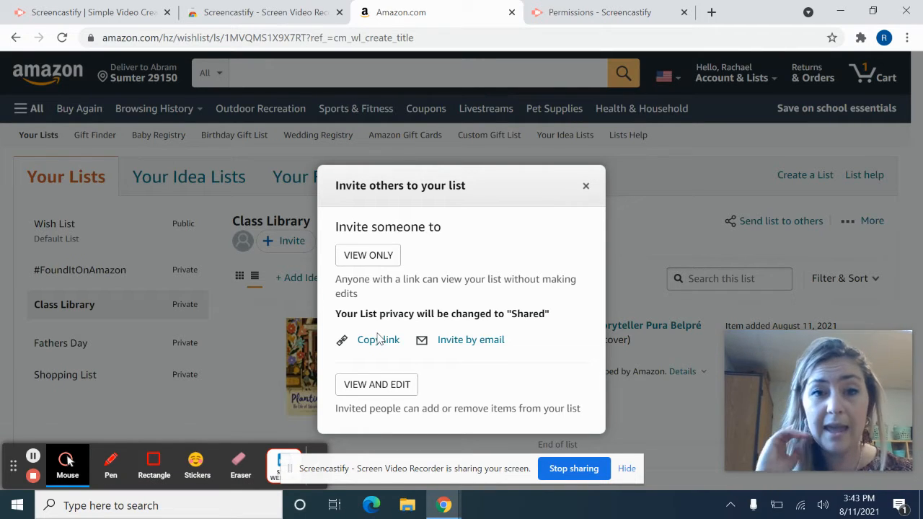
{"action": "left_click", "coordinate": [377, 341]}
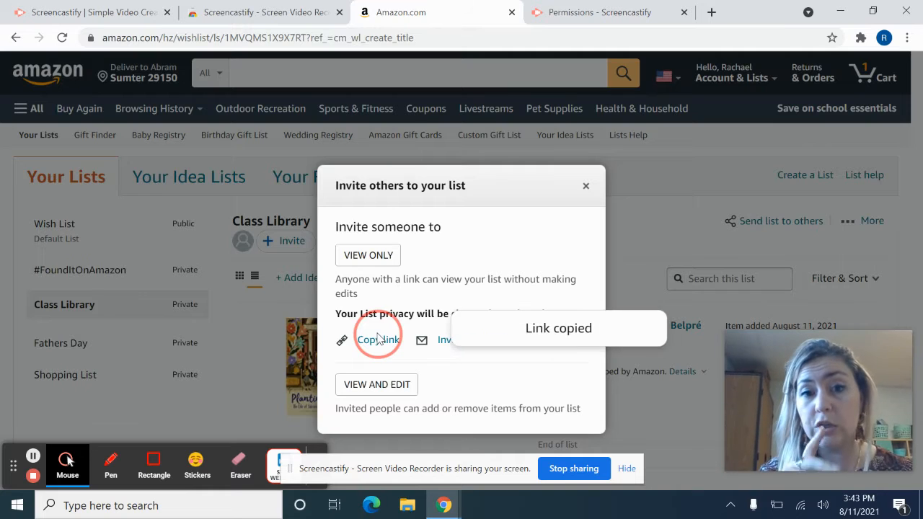
{"action": "left_click", "coordinate": [378, 339]}
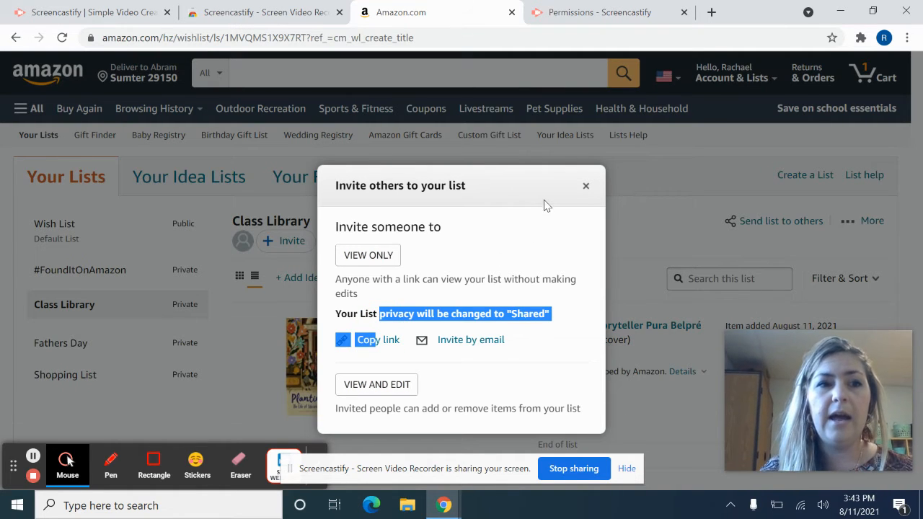
Close the invite and open Manage list from the list's More menu
{"action": "left_click", "coordinate": [585, 185]}
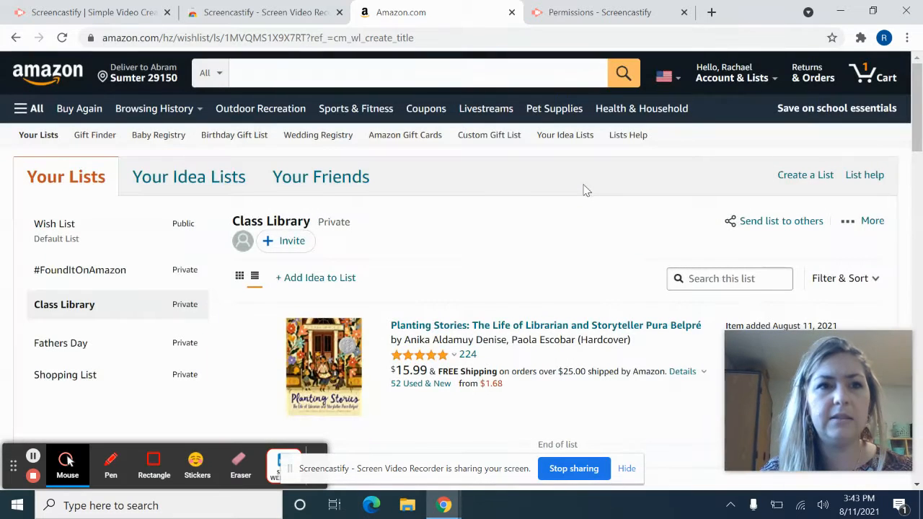
{"action": "scroll", "scroll_direction": "down", "scroll_amount": 3}
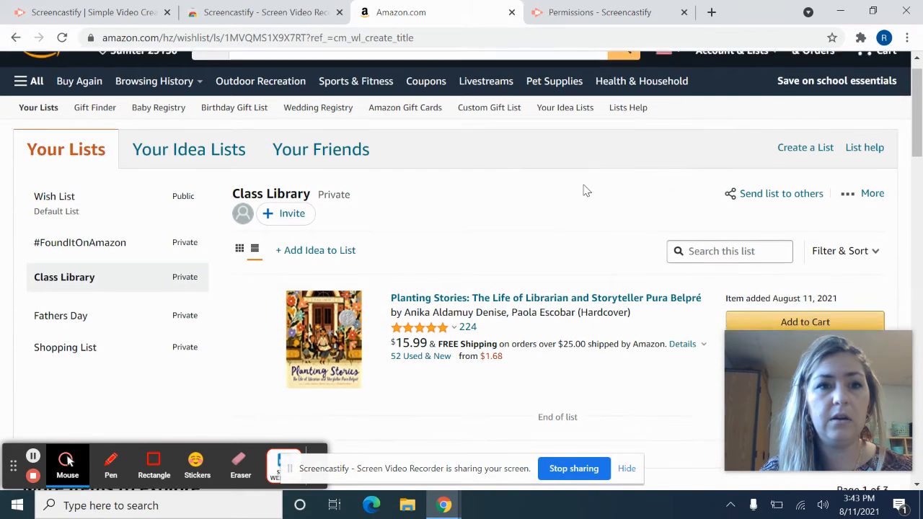
{"action": "scroll", "scroll_direction": "down", "scroll_amount": 3}
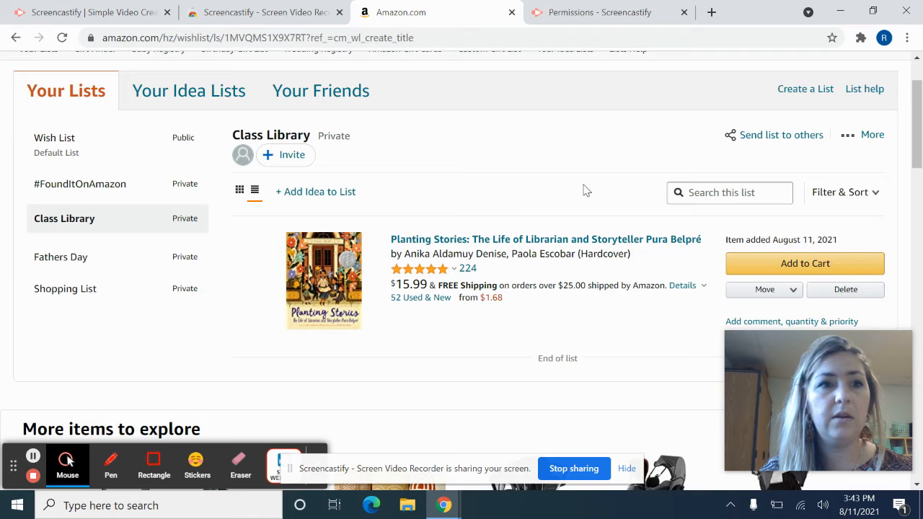
{"action": "left_click", "coordinate": [871, 135]}
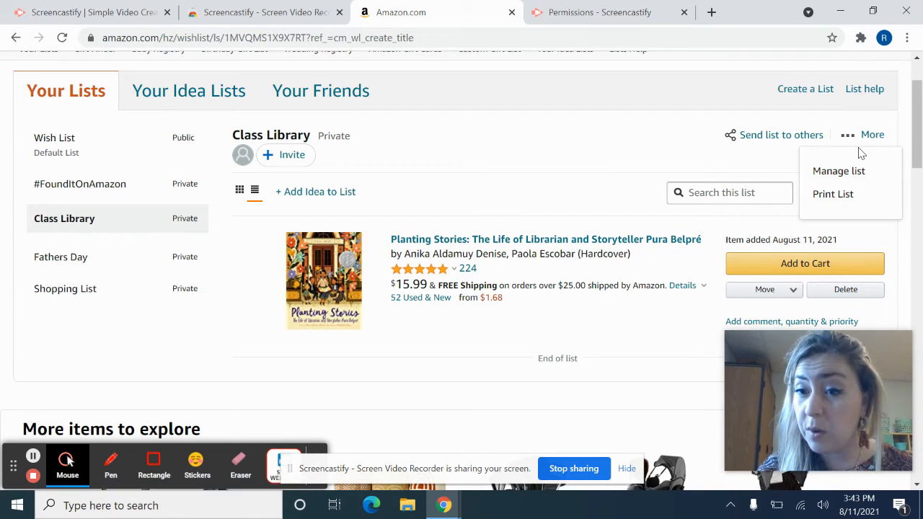
{"action": "left_click", "coordinate": [839, 170]}
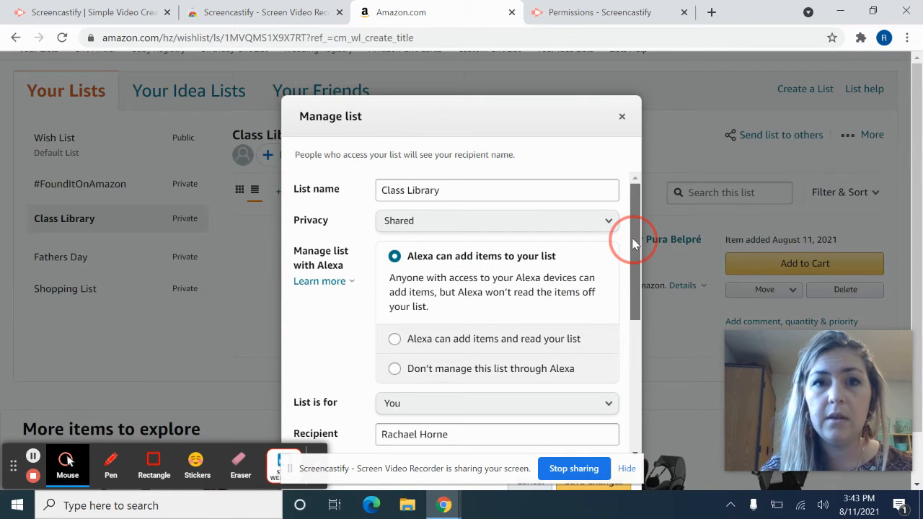
Pick a shipping address for the list in Manage list settings
{"action": "scroll", "scroll_direction": "down", "scroll_amount": 3}
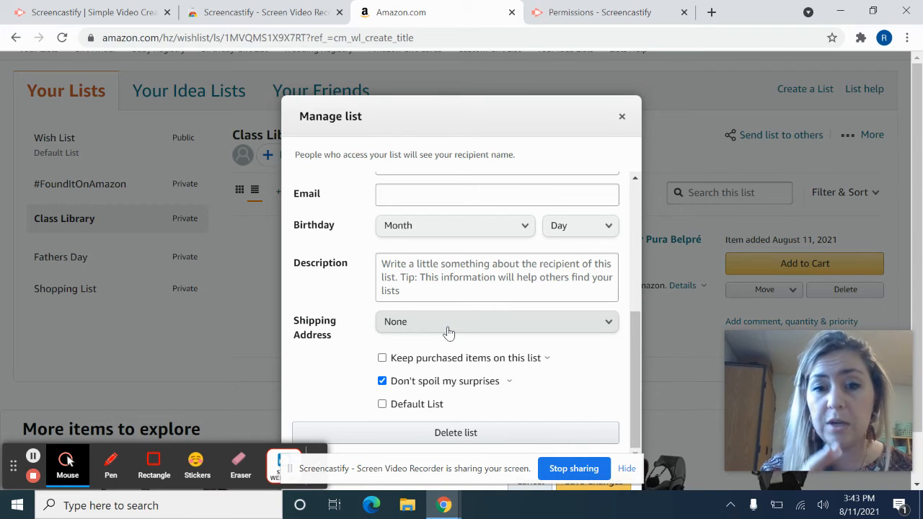
{"action": "left_click", "coordinate": [496, 322]}
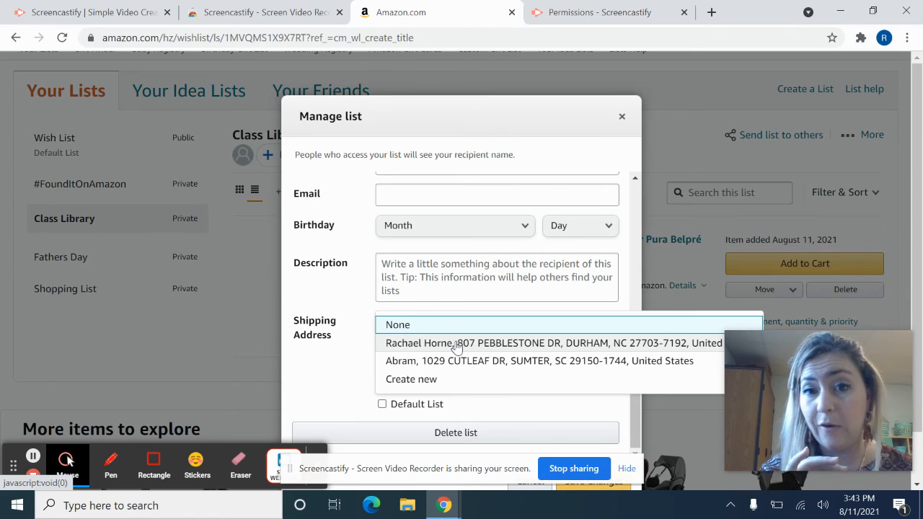
{"action": "mouse_move", "coordinate": [574, 186]}
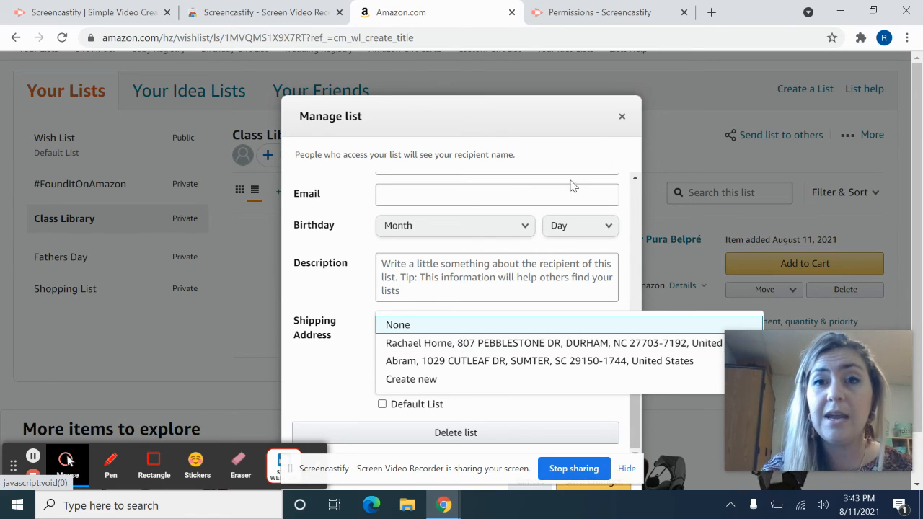
{"action": "left_click", "coordinate": [622, 115]}
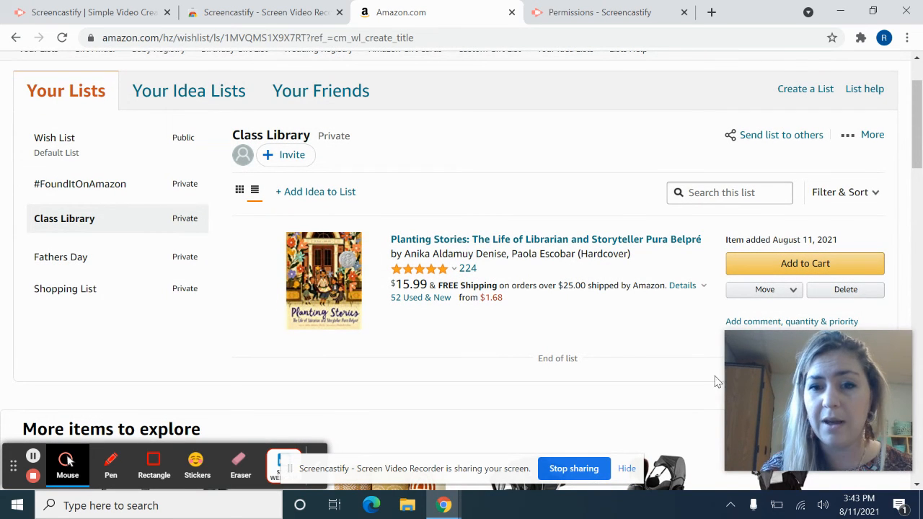